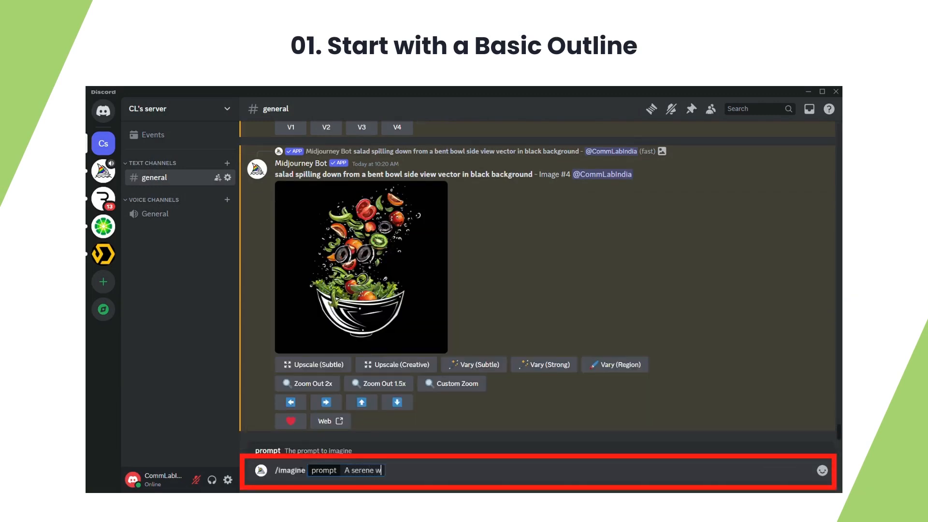
# Step: Type 'A serene waterfall in a lush tropical forest' into the /imagine prompt
pyautogui.write('aterfall in a lush tropical forest')
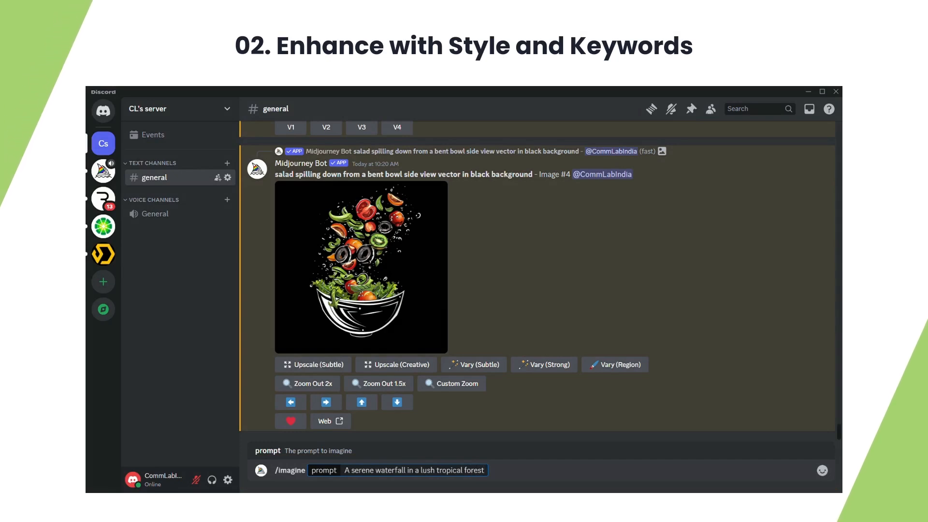
# Step: Add 'with sunlight filtering through the canopy, painted in the style of Claude Monet.'
pyautogui.write('with sunligh')
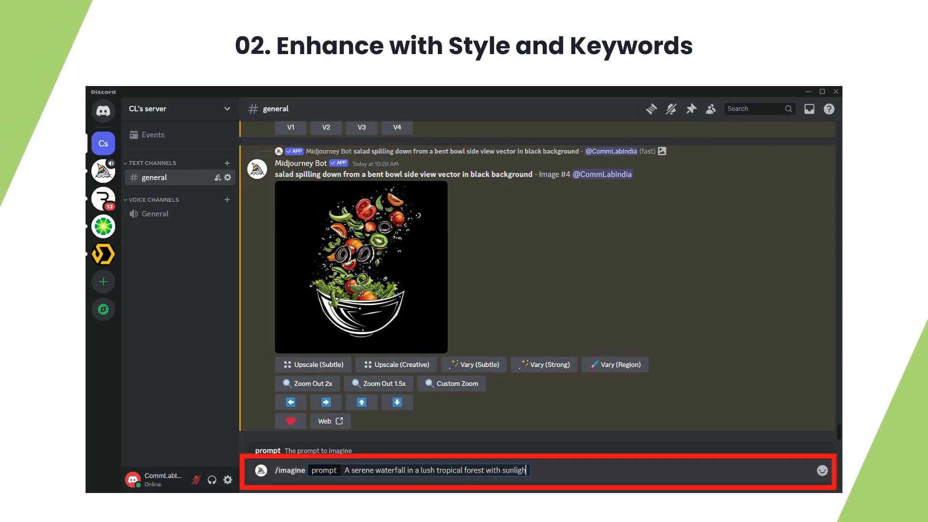
pyautogui.write('filtering through the canopy.')
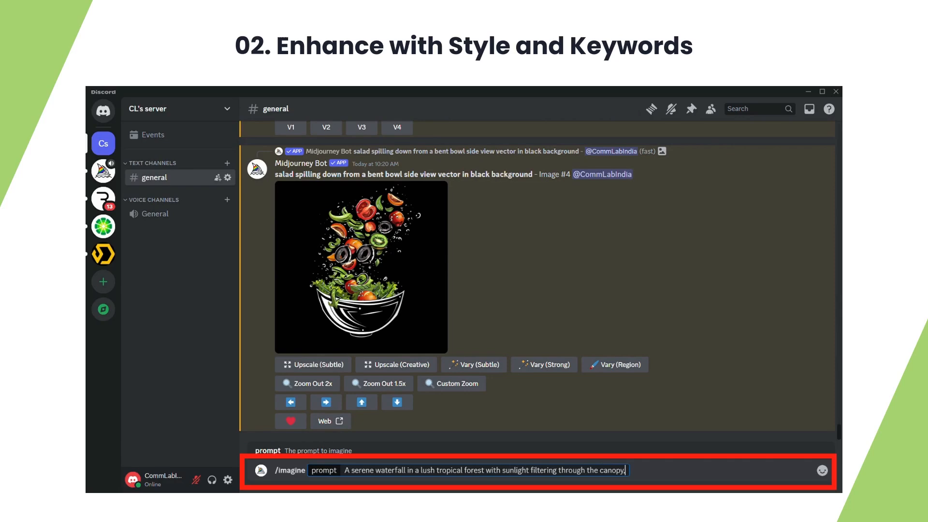
pyautogui.write(', painted in the style o')
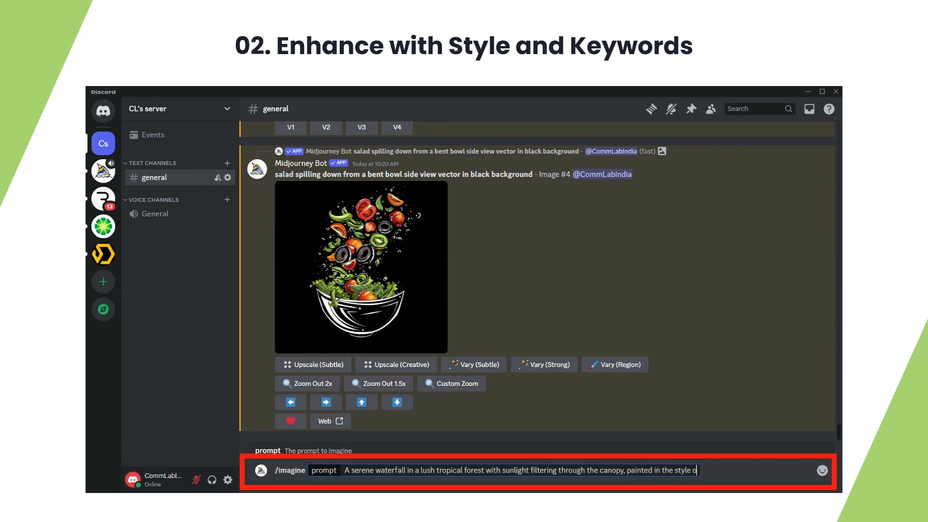
pyautogui.write('f Claude Monet.')
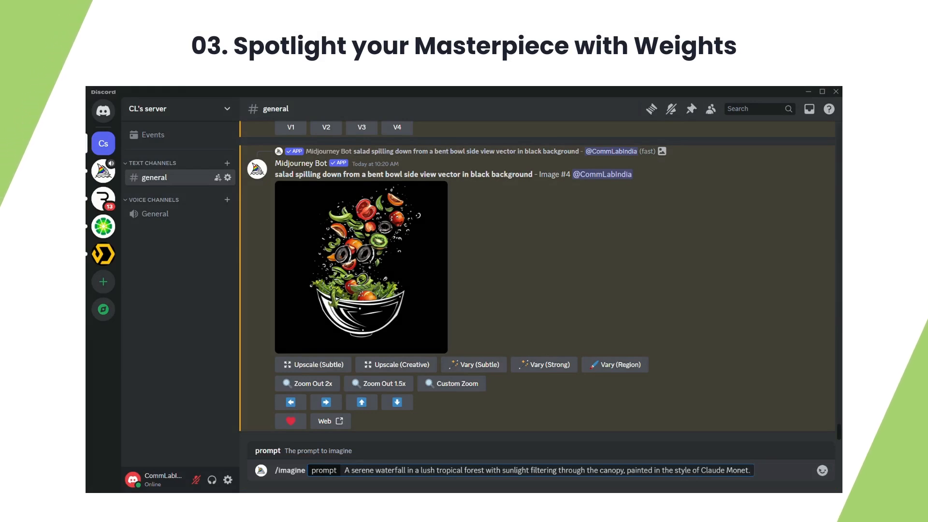
# Step: Append weights '::2 [Waterfall]::1 [Sunlight]::1' to the prompt
pyautogui.write('::2')
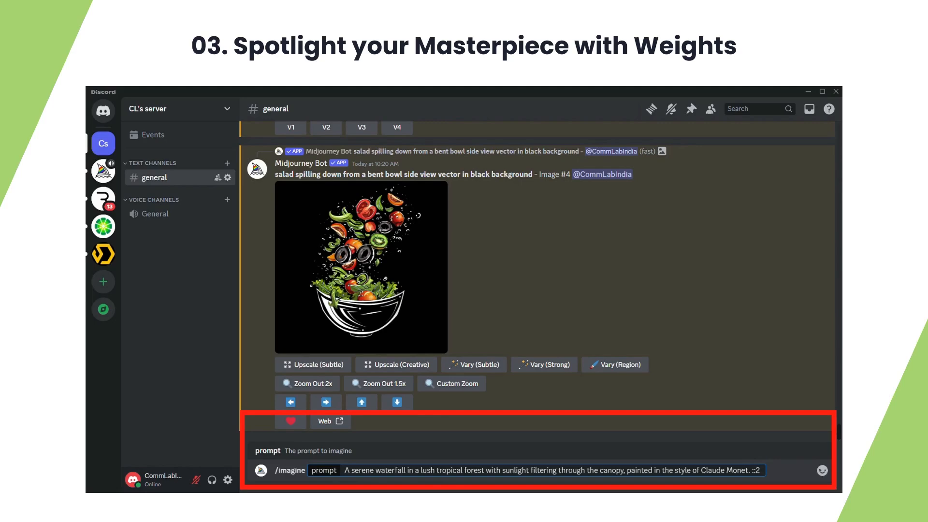
pyautogui.write('[Waterfall]::1 [Sunlight')
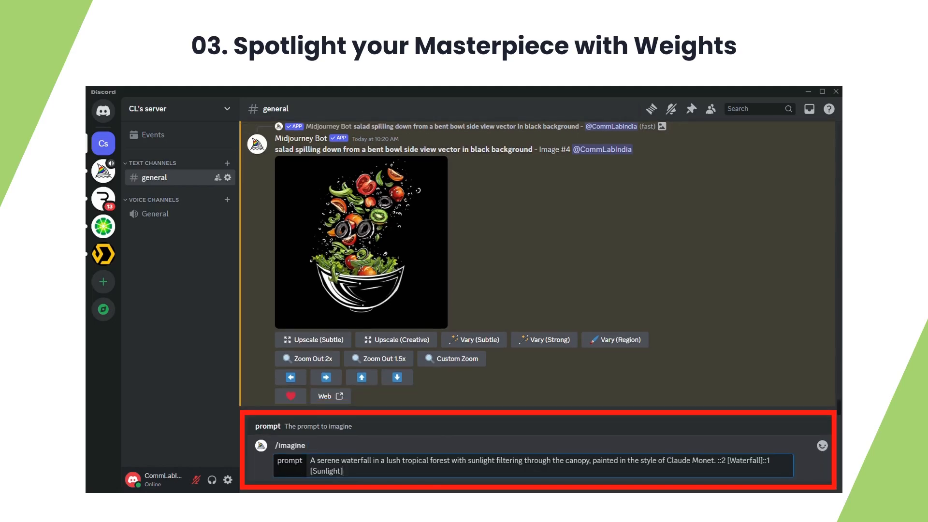
pyautogui.write('::1')
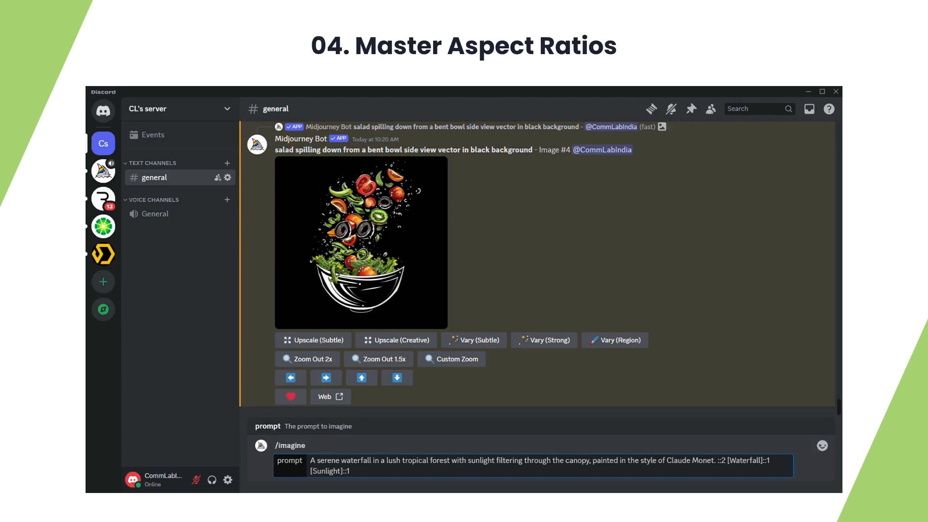
# Step: Add '--ar 16:9' and submit the imagine prompt to Midjourney
pyautogui.write('--ar')
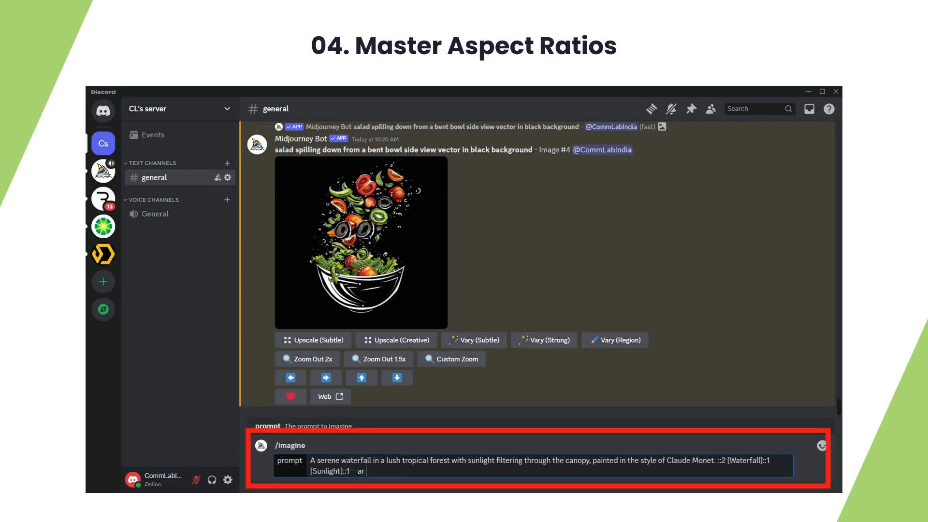
pyautogui.write('16:9')
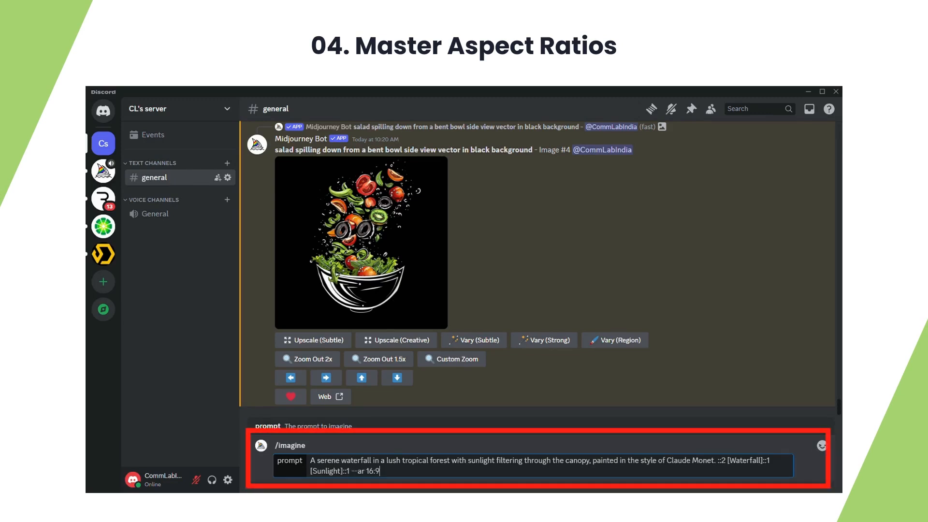
pyautogui.press('Return')
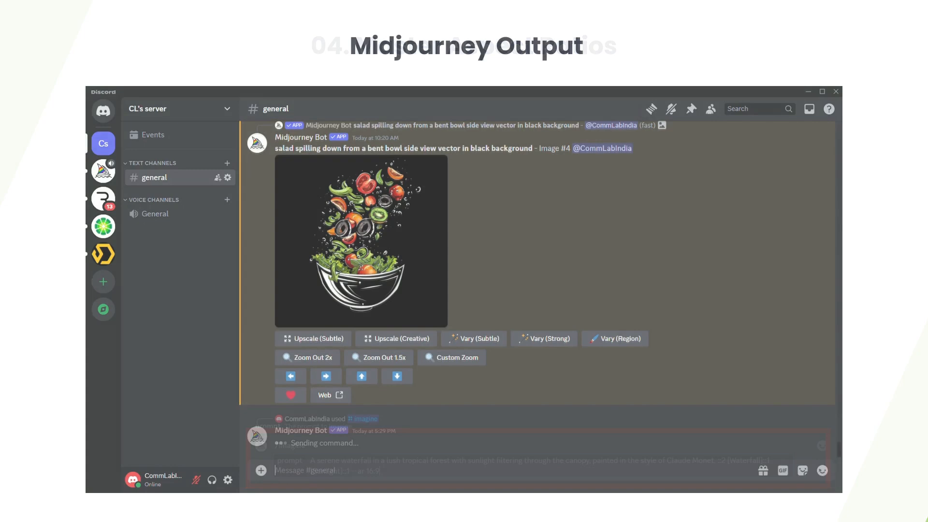